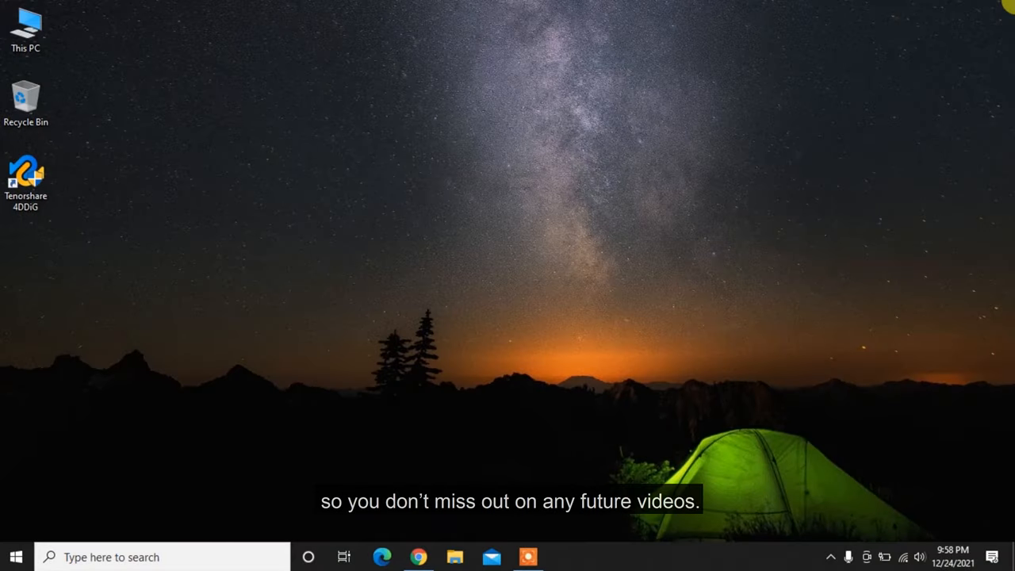
- Bring up Chrome showing the 4ddig.tenorshare.com Windows data recovery page
double_click(25, 175)
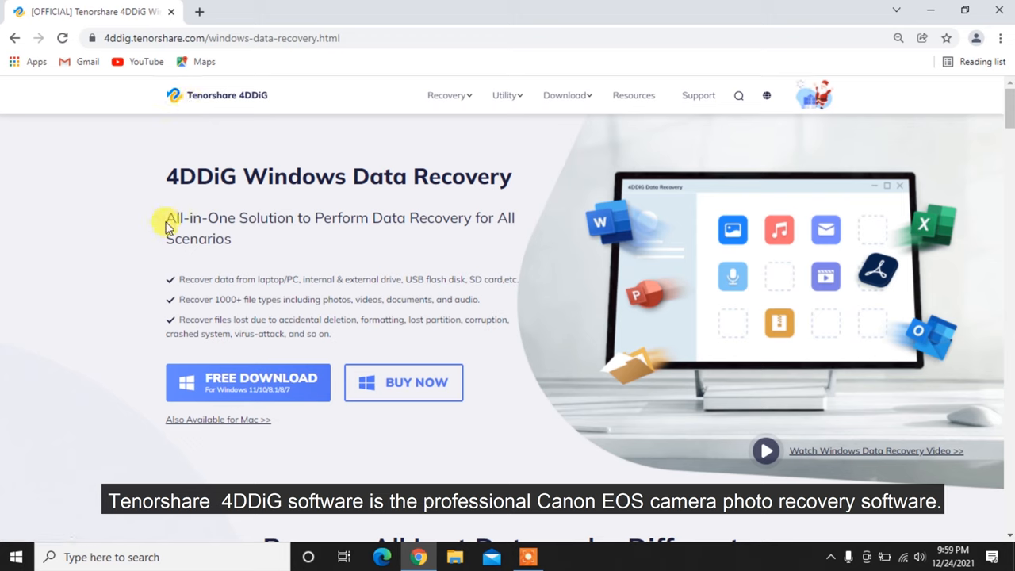
mouse_move(263, 244)
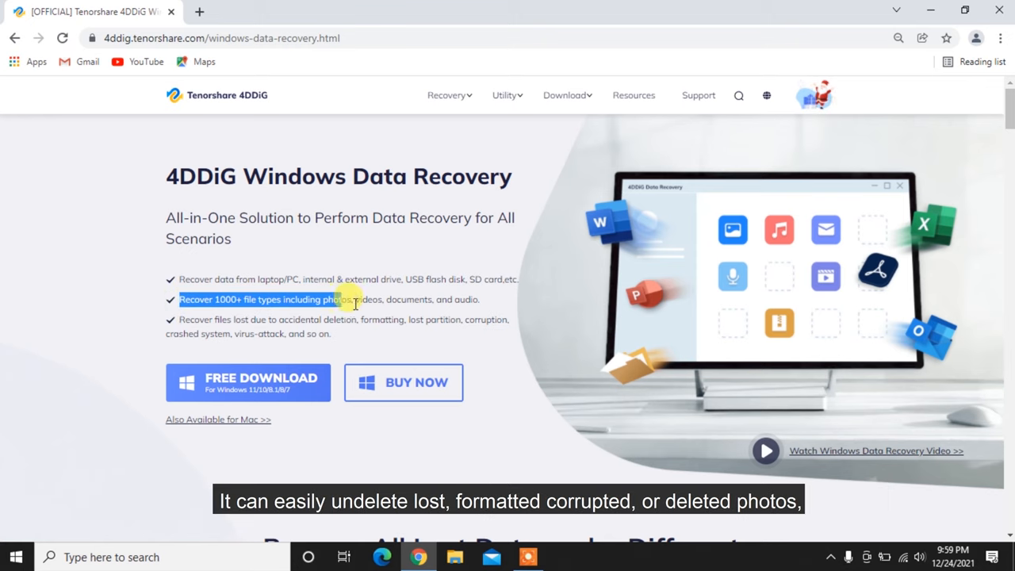
- Review the product page and download the 4DDiG Windows installer via FREE TRIAL
drag(349, 298, 514, 305)
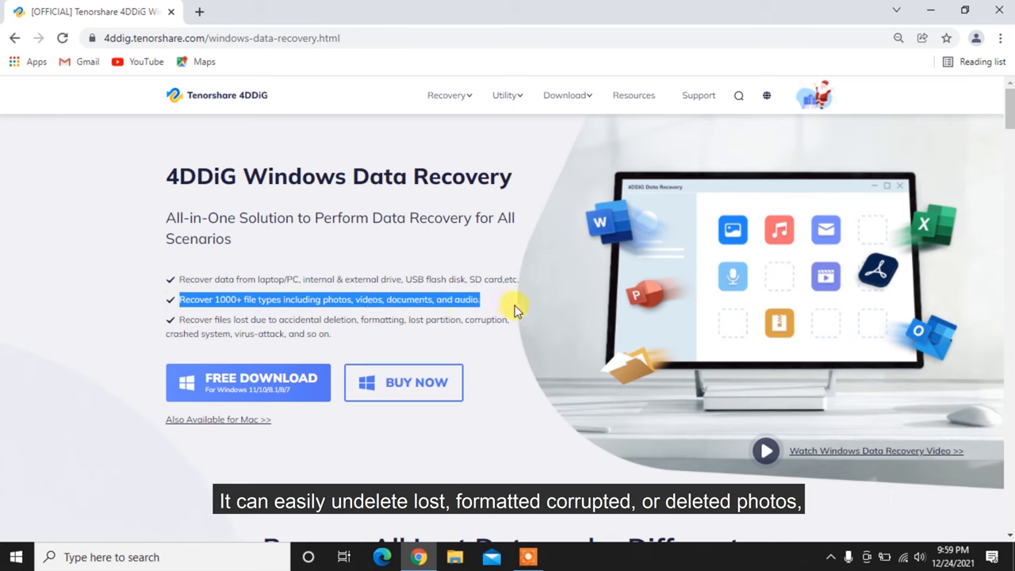
scroll(down, 3)
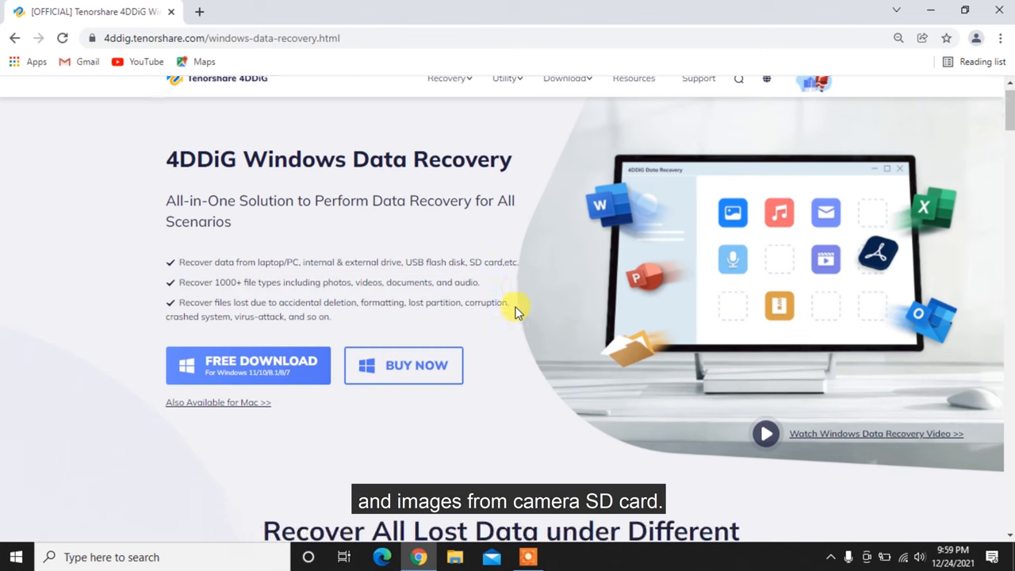
scroll(down, 3)
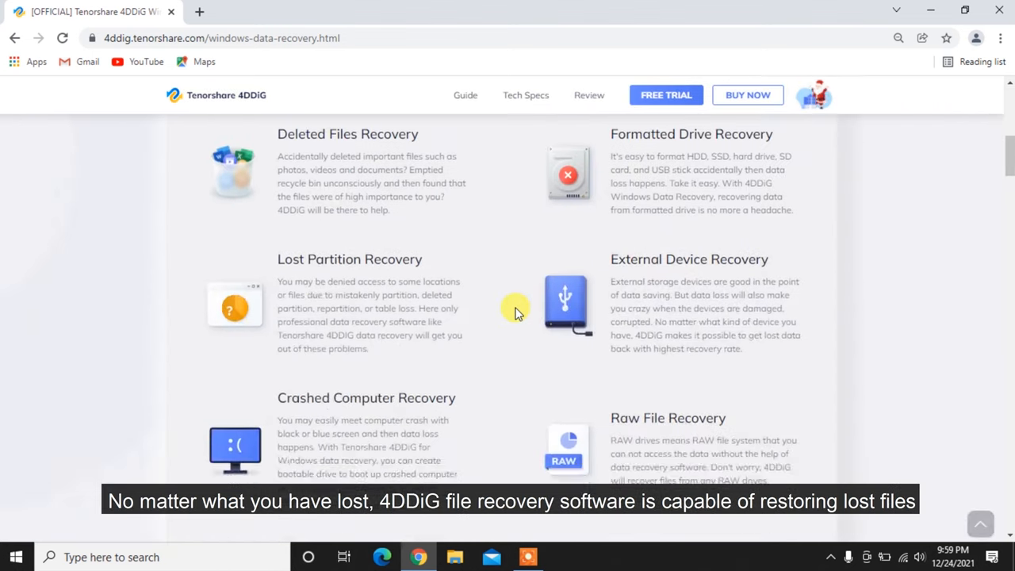
scroll(down, 3)
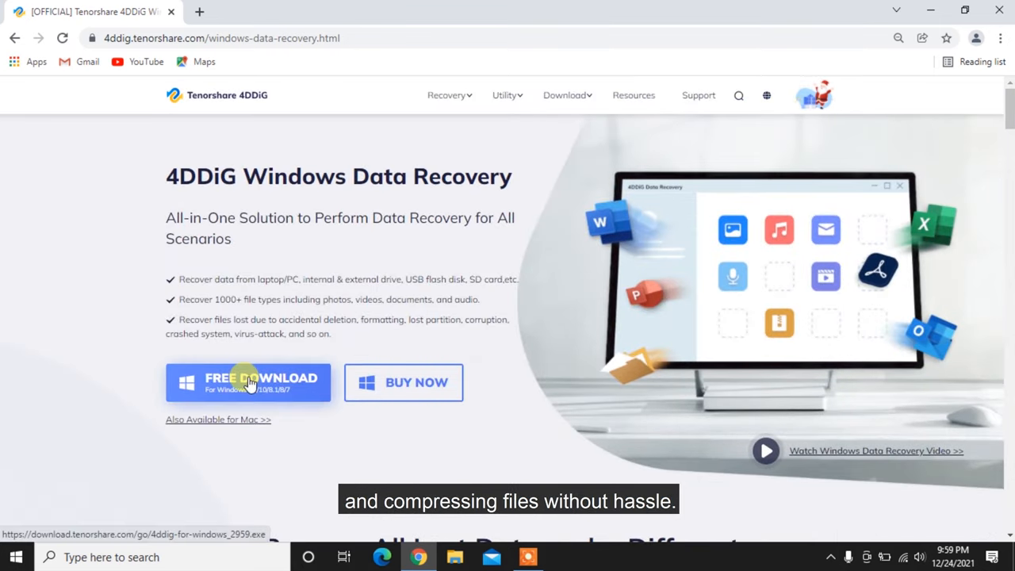
scroll(down, 3)
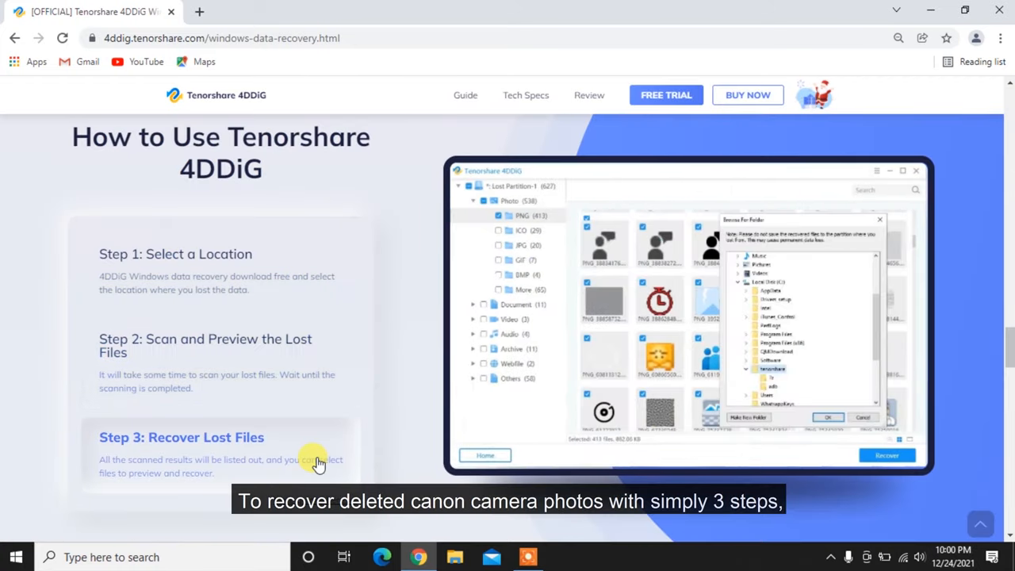
click(666, 95)
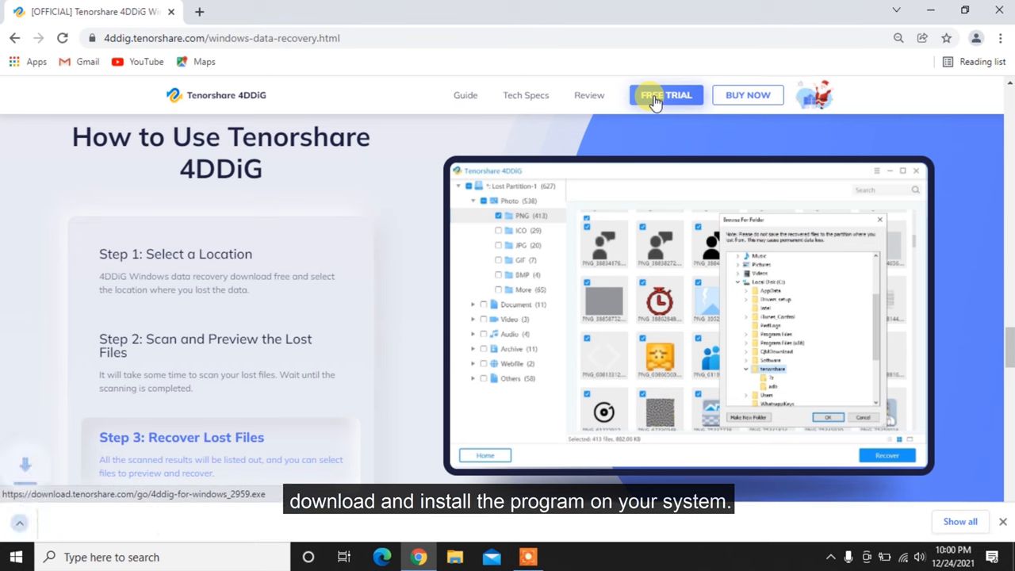
click(666, 95)
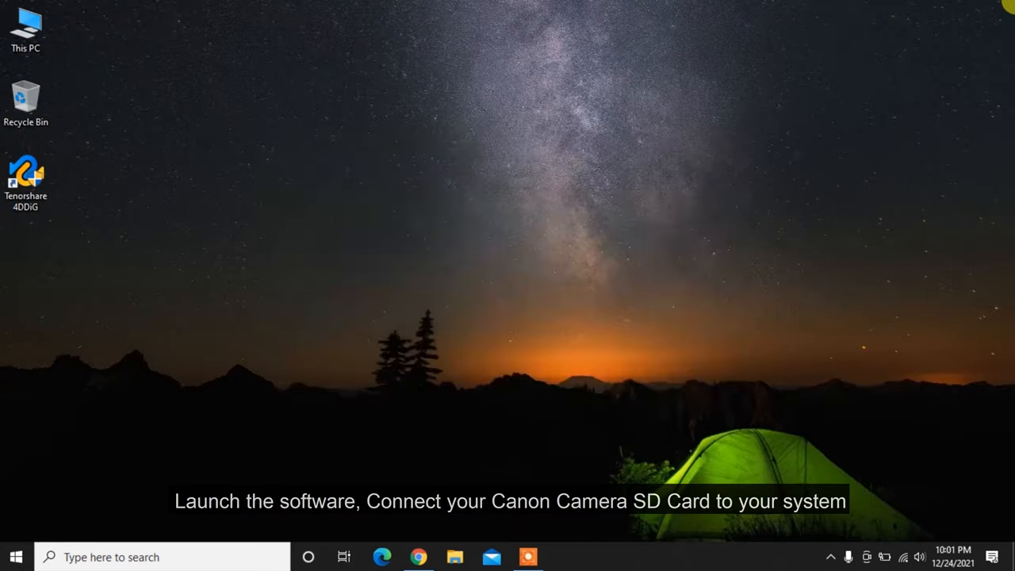
- Launch 4DDiG and start scanning the EOS_DIGITAL (H:) SD card
double_click(26, 175)
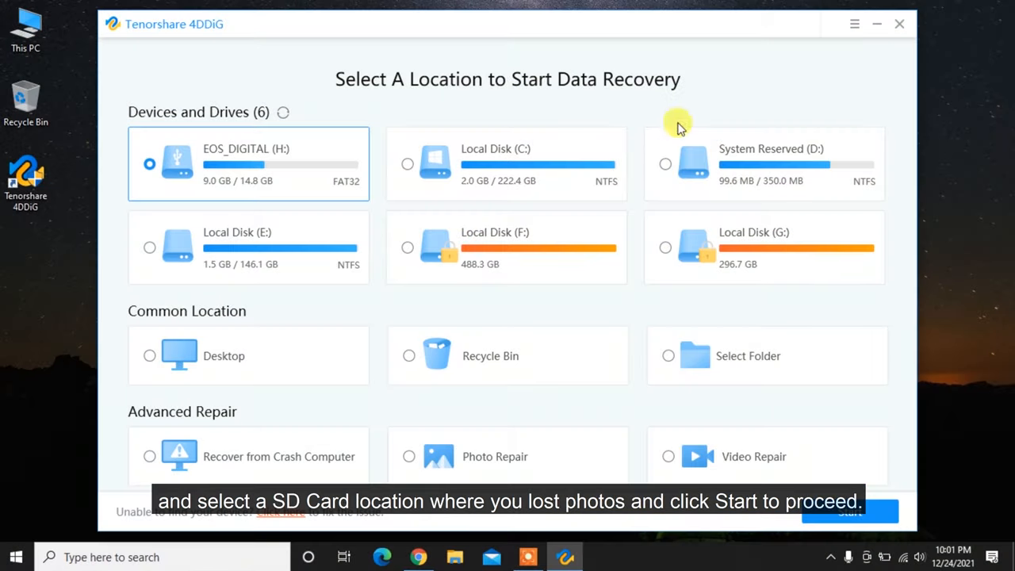
mouse_move(320, 181)
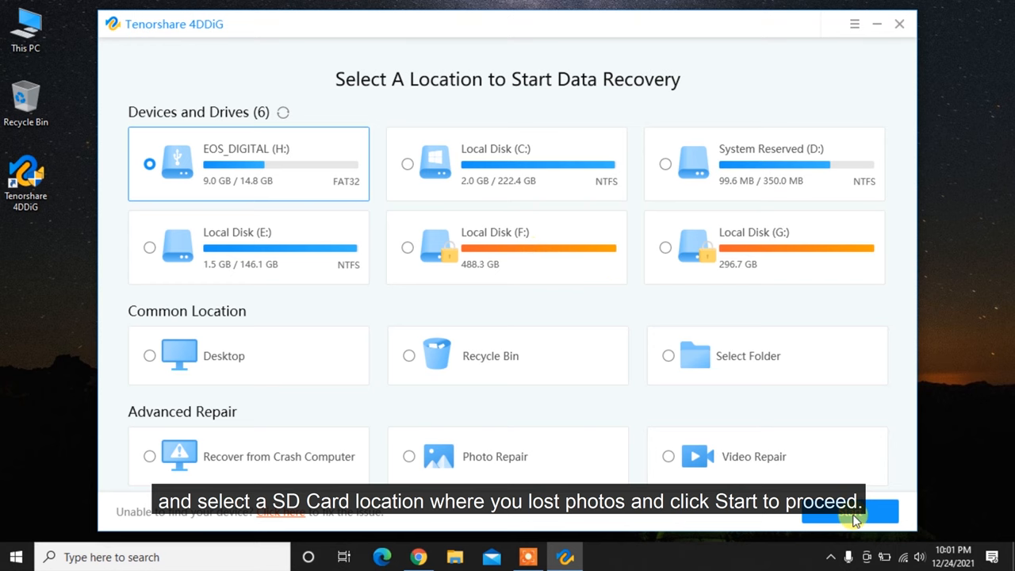
click(850, 510)
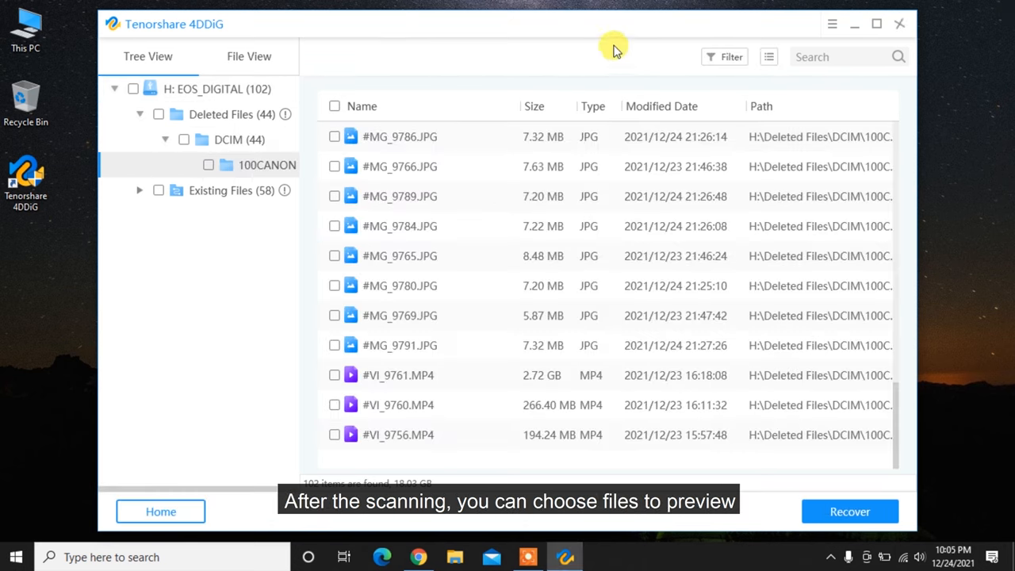
- Recover the ticked deleted JPG photos, including #MG_9789.JPG, to the Desktop
click(334, 197)
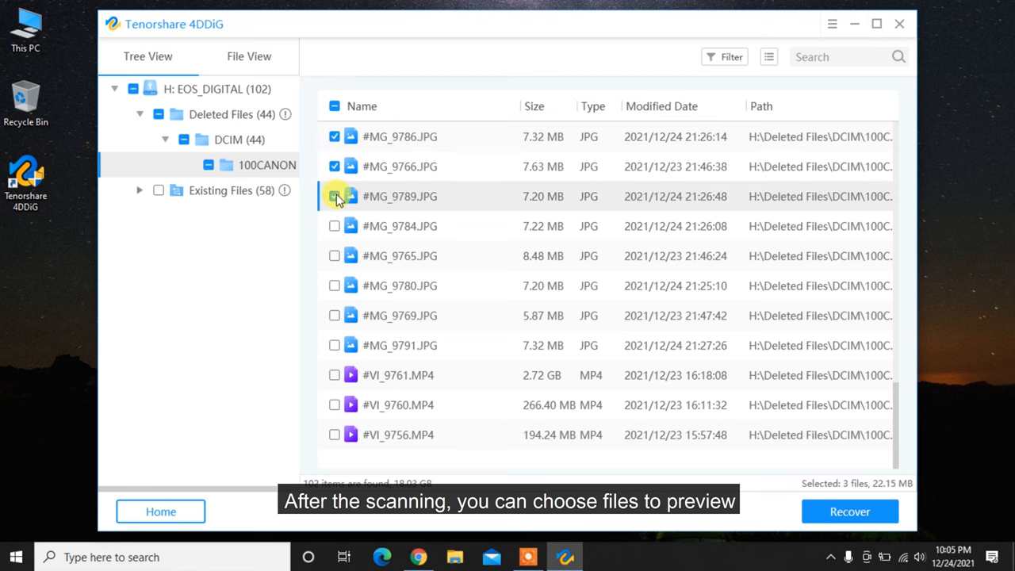
click(850, 511)
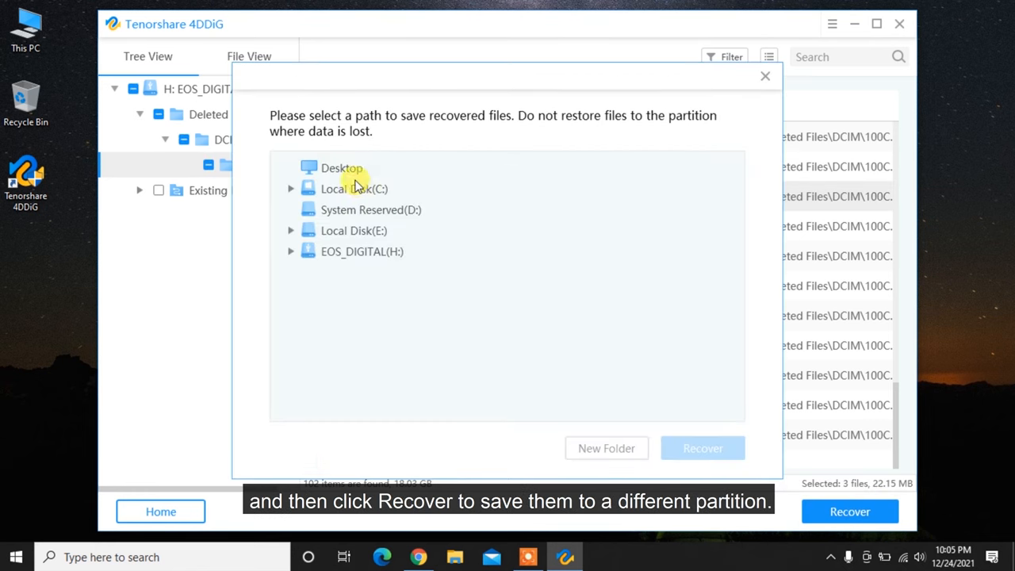
click(702, 447)
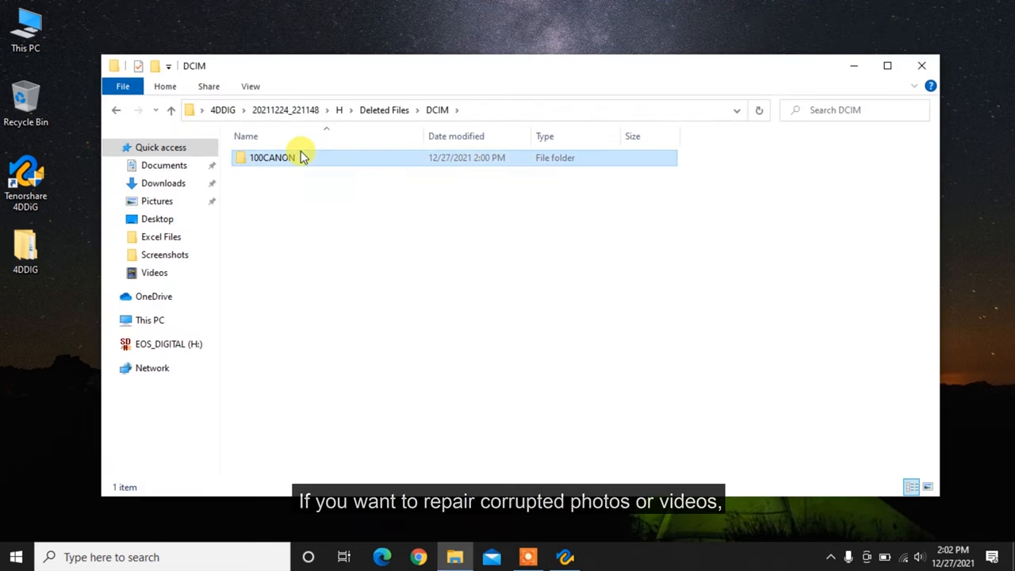
- Open the recovered 100CANON folder under 4DDIG\20211224_221148\H\Deleted Files\DCIM
double_click(273, 157)
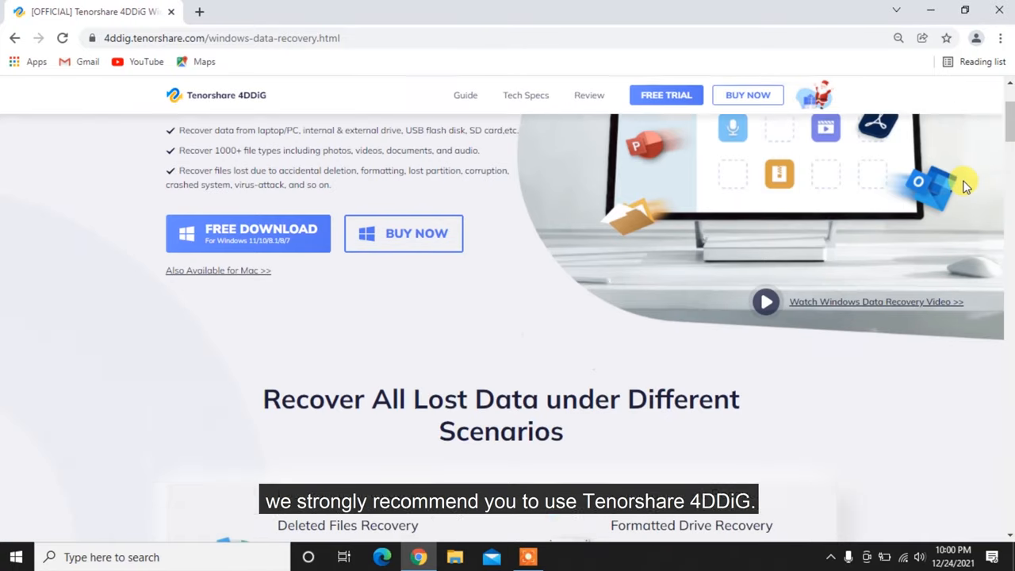
scroll(down, 3)
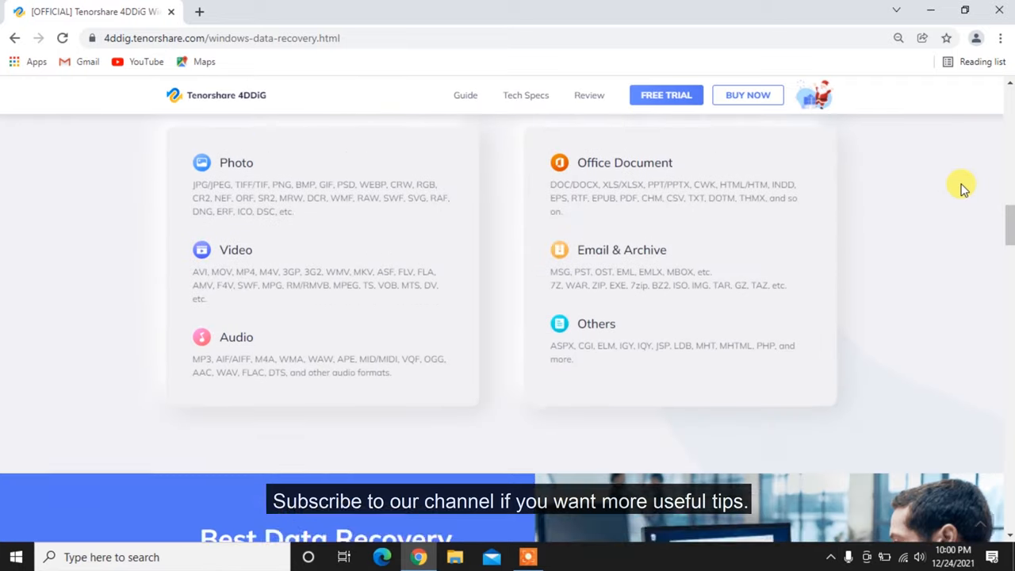
scroll(down, 3)
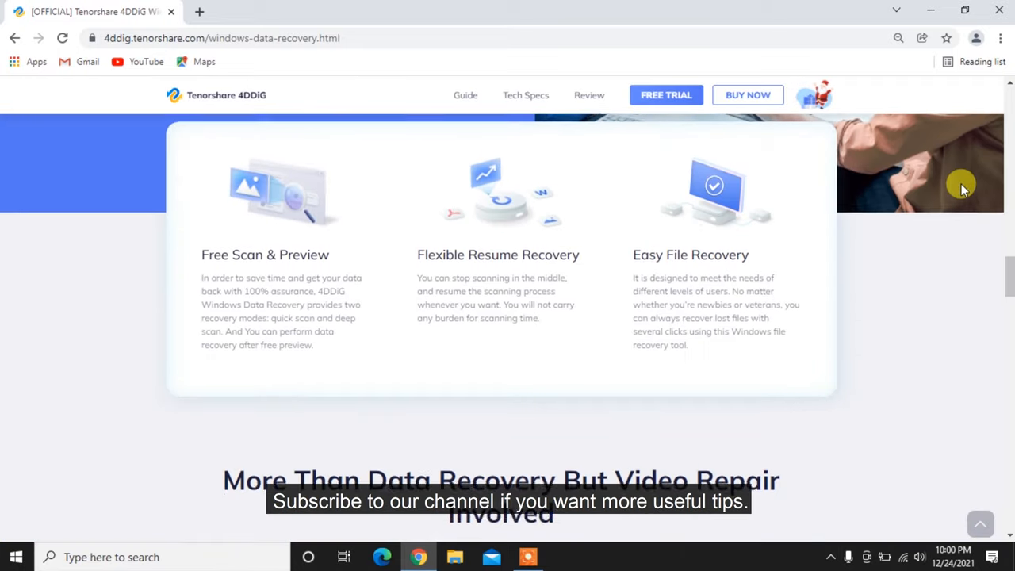
scroll(down, 3)
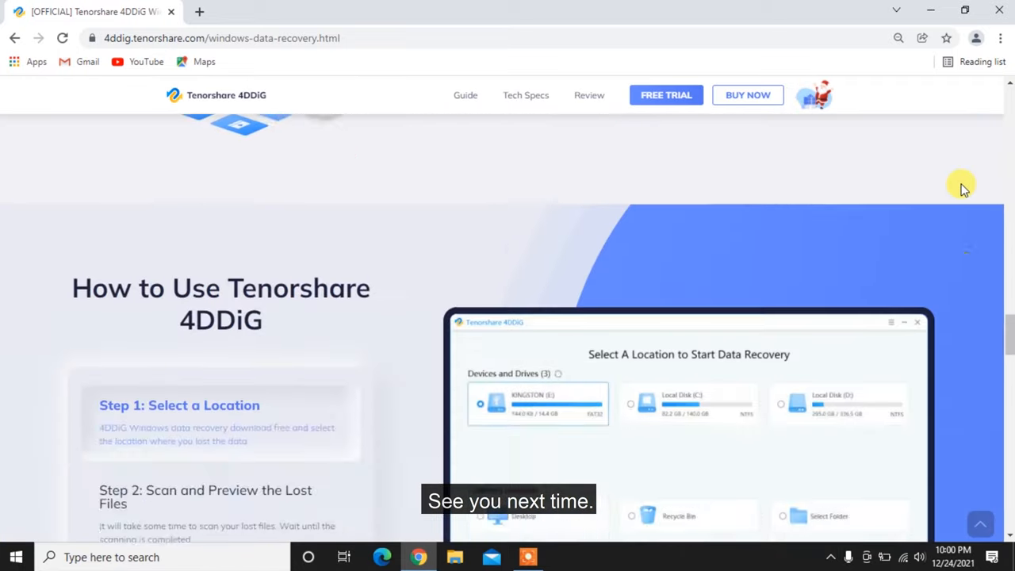